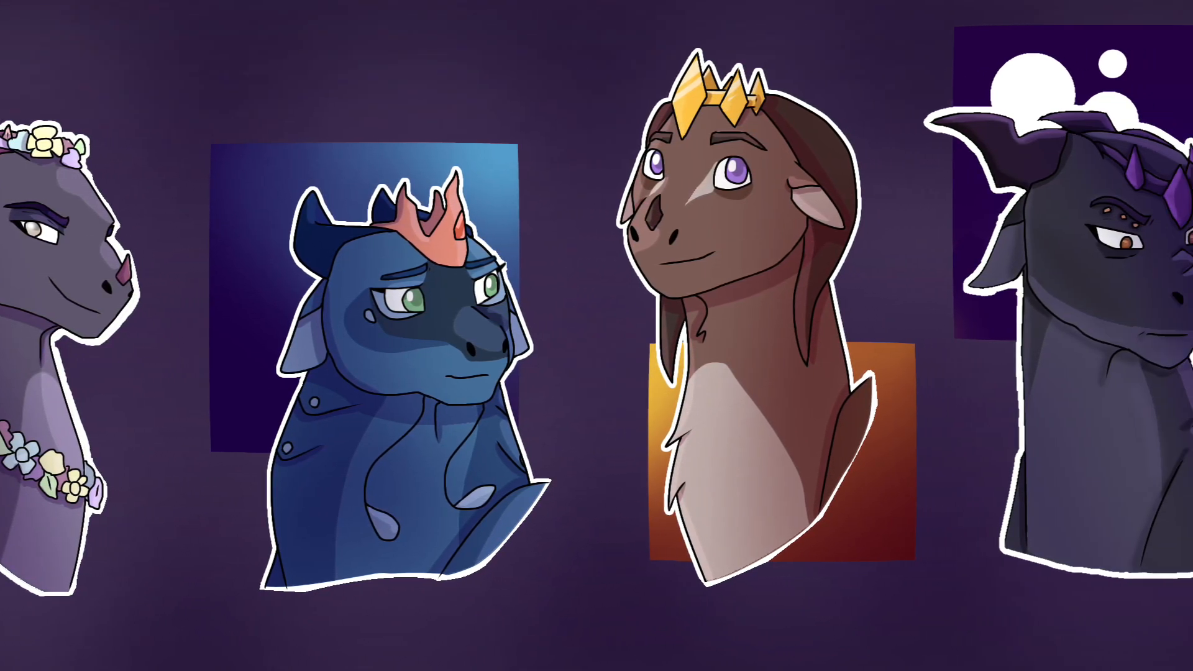
pyautogui.hscroll(3)
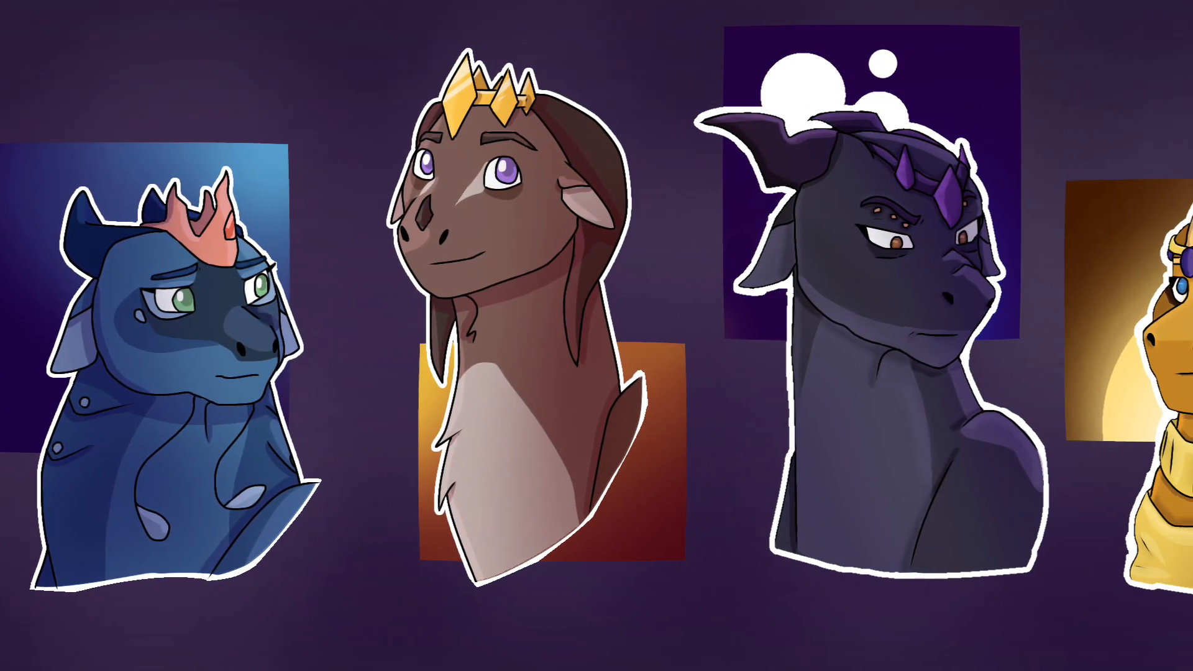